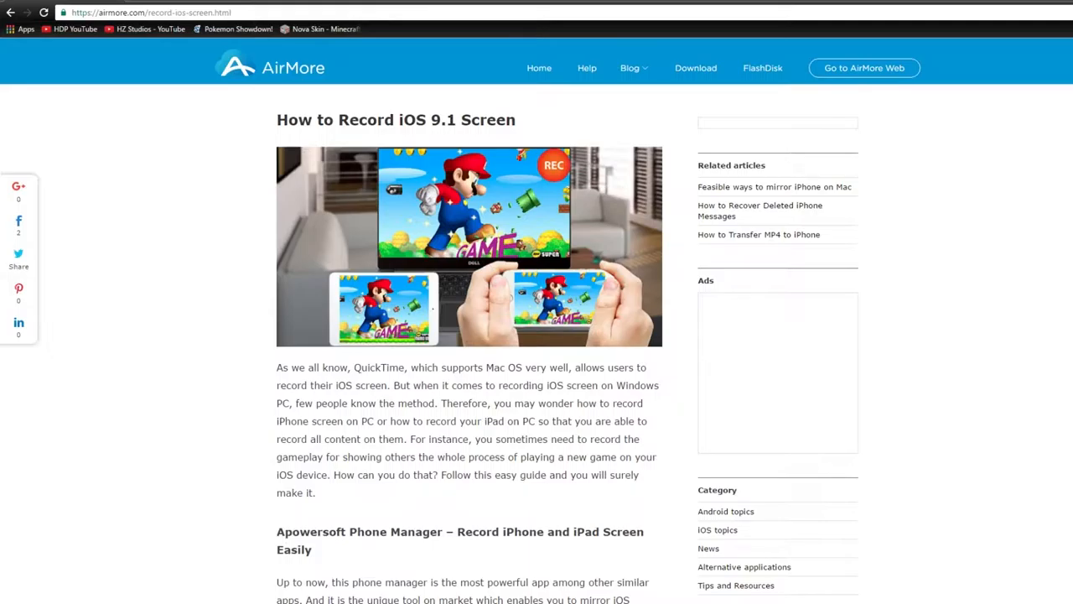
Scroll the 'How to Record iOS 9.1 Screen' article to its Download and Install section.
{"action": "scroll", "scroll_direction": "down", "scroll_amount": 3}
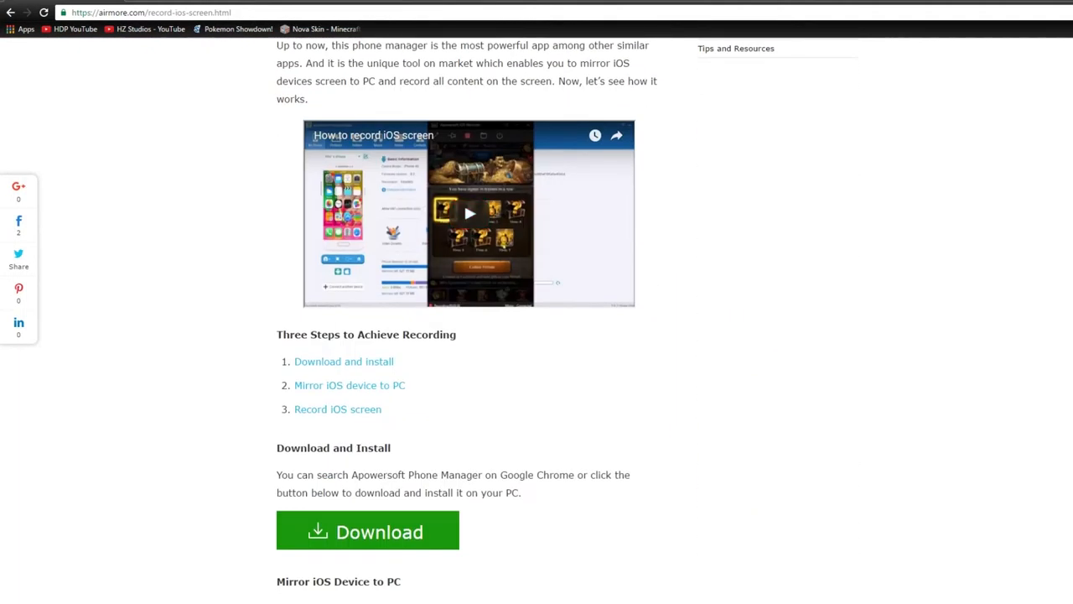
{"action": "scroll", "scroll_direction": "down", "scroll_amount": 3}
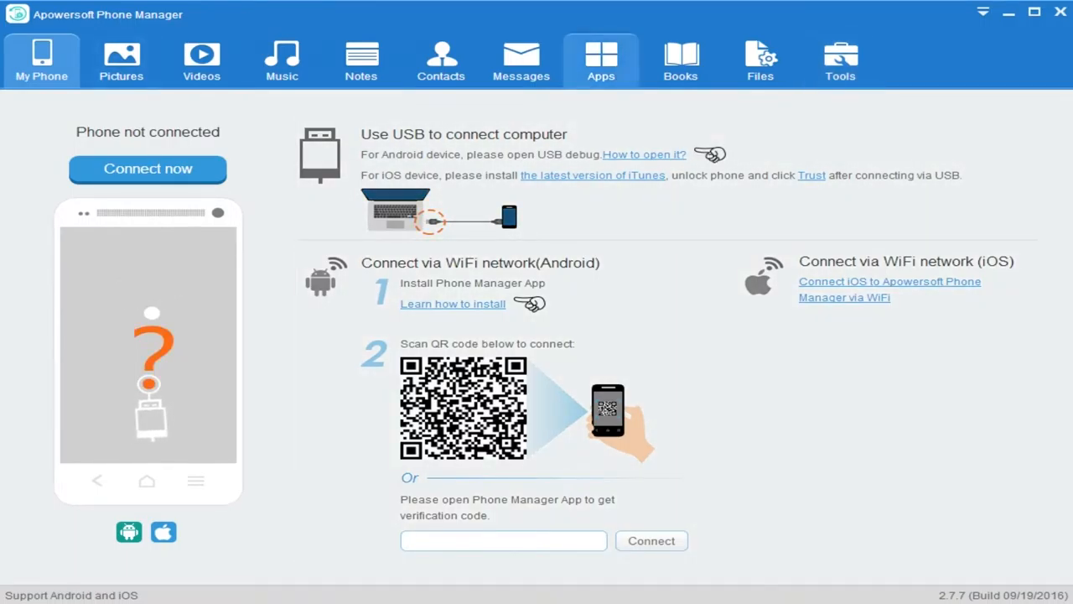
Start iOS Recorder from the Tools collection so the Apowersoft iOS Recorder window appears.
{"action": "left_click", "coordinate": [839, 60]}
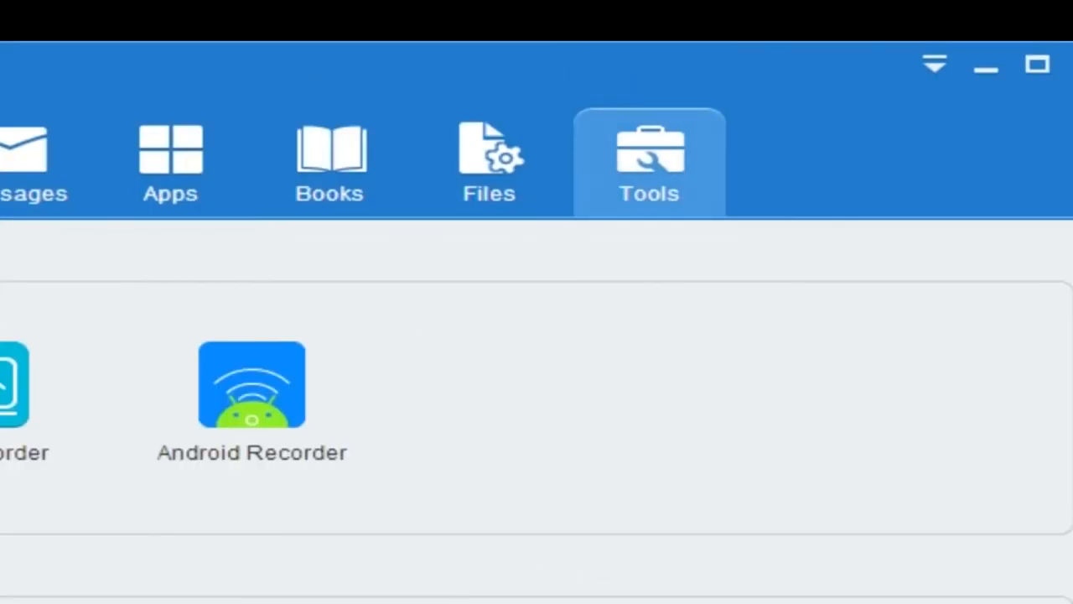
{"action": "scroll", "scroll_direction": "down", "scroll_amount": 3}
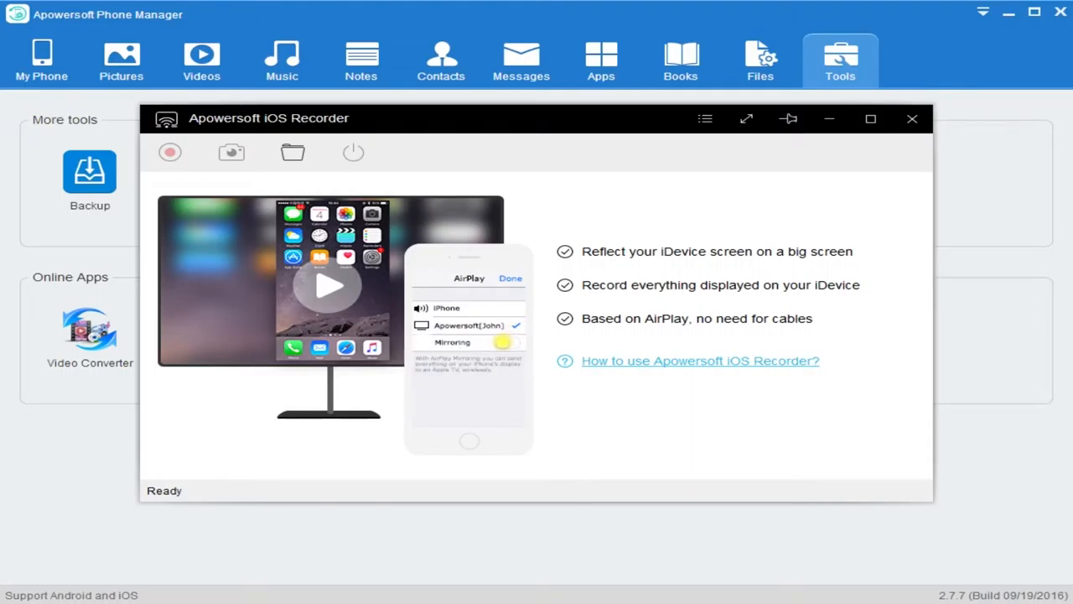
{"action": "left_click", "coordinate": [507, 342]}
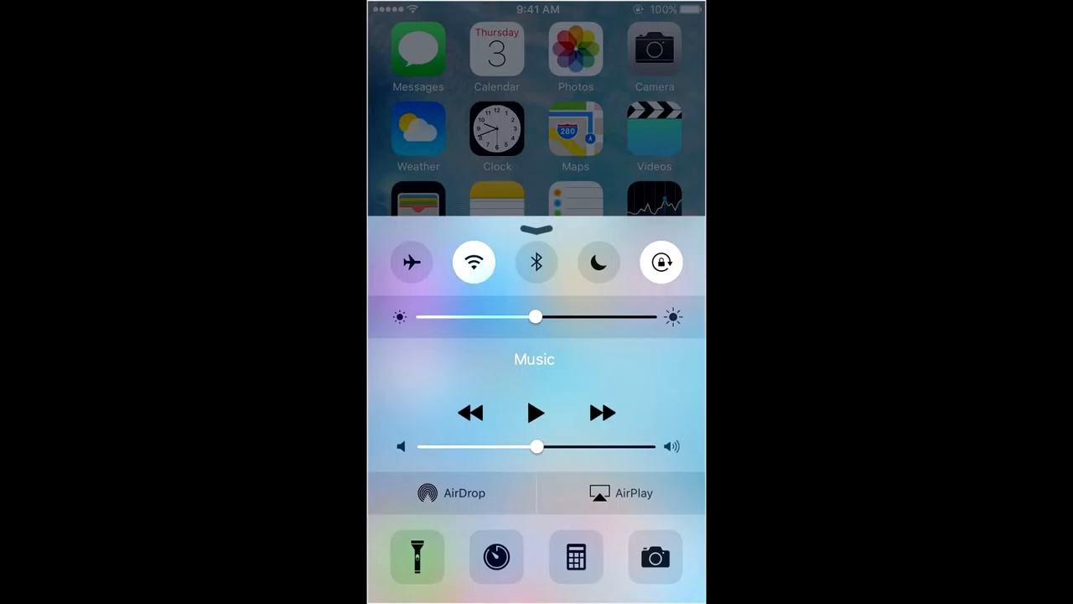
Choose AirPlay in Control Center to mirror the iPhone to the Apowersoft receiver.
{"action": "left_click", "coordinate": [622, 493]}
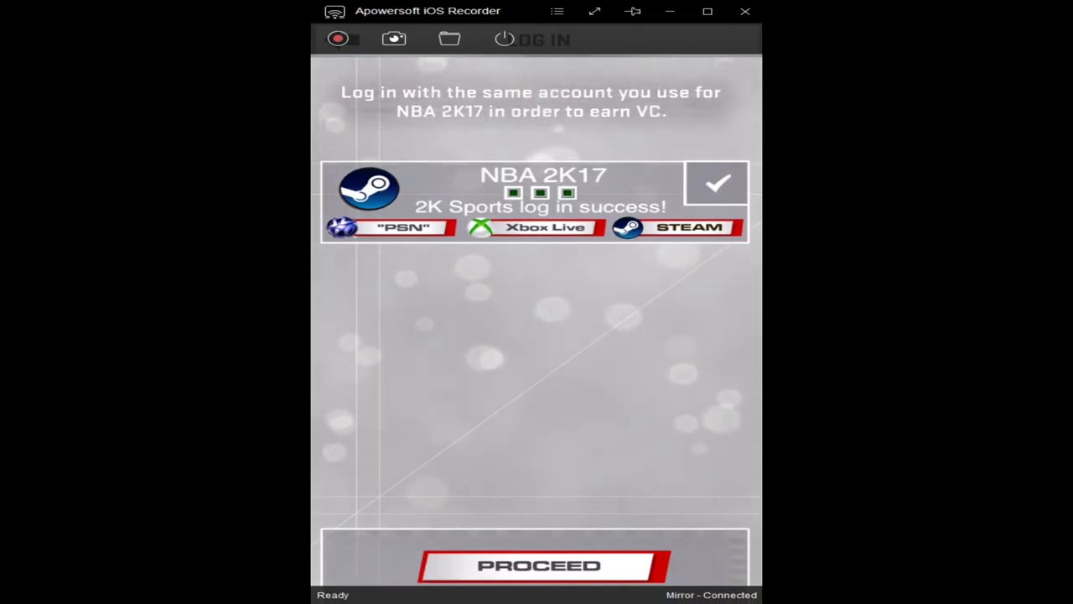
Proceed past the NBA 2K17 login screen in the mirrored Mirror - Connected view.
{"action": "left_click", "coordinate": [540, 563]}
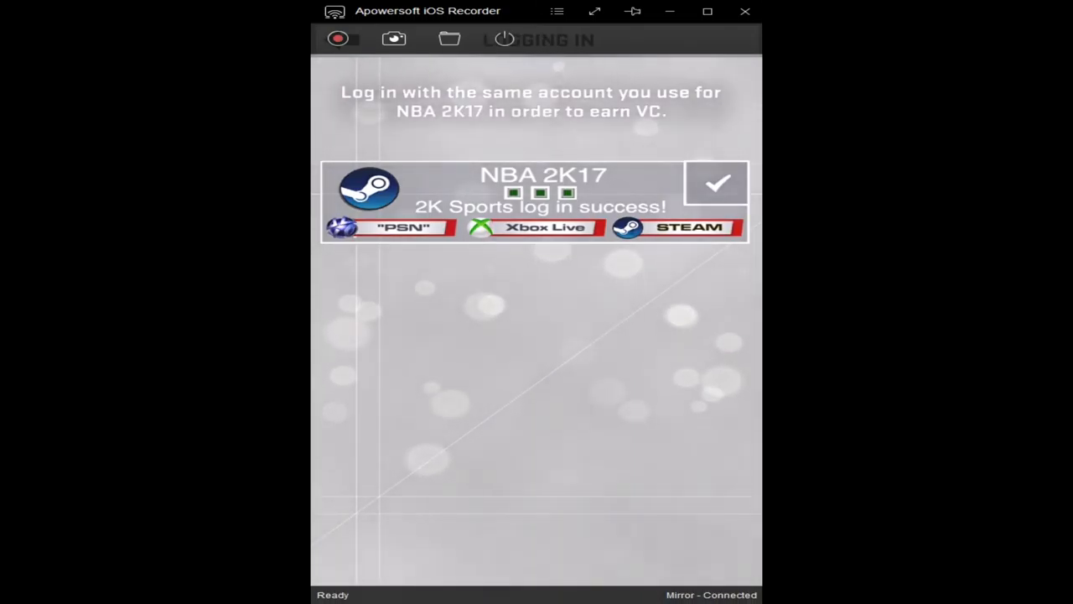